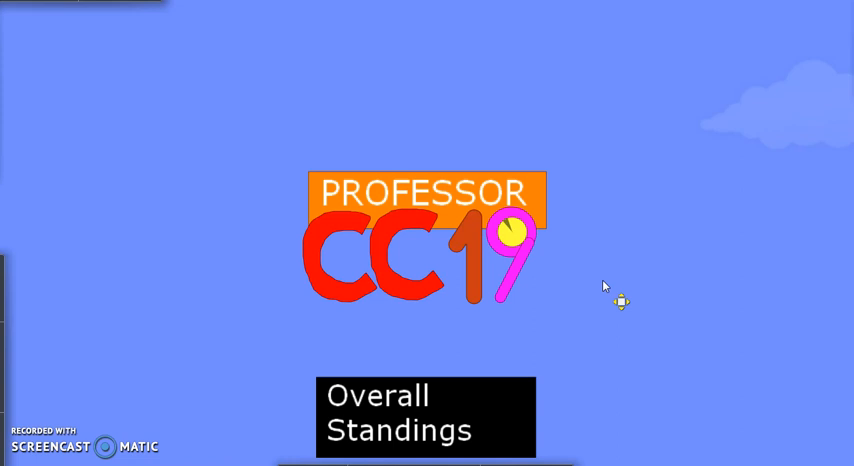
pyautogui.moveTo(578, 340)
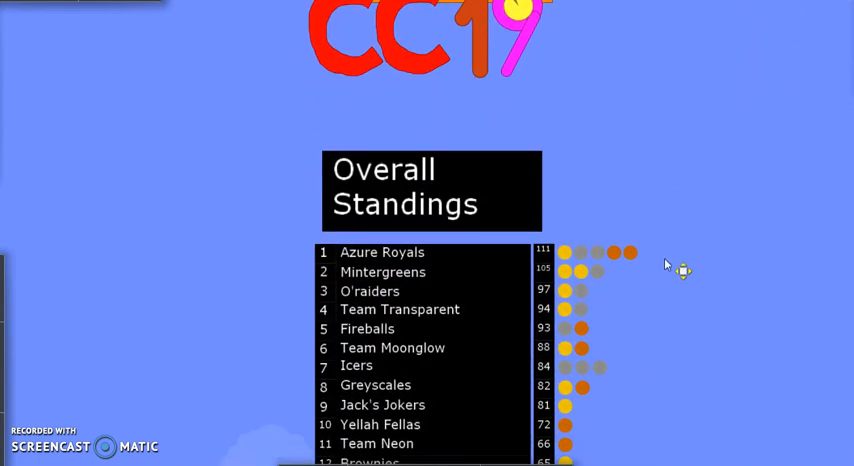
pyautogui.scroll(-3)
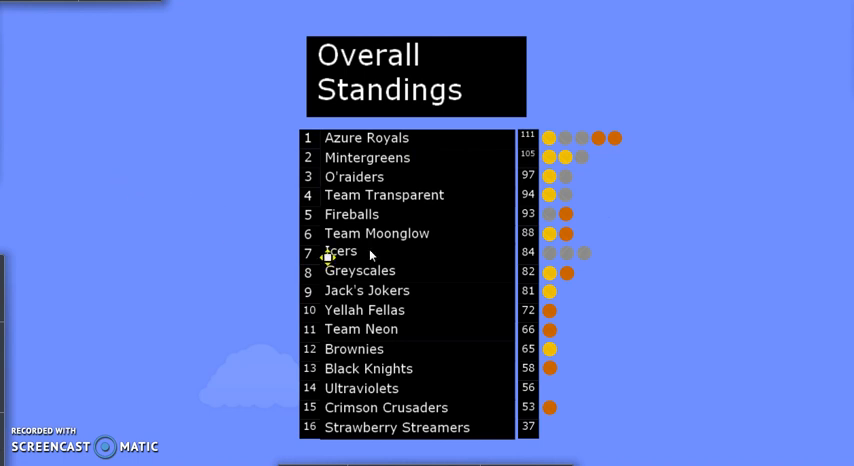
pyautogui.moveTo(473, 267)
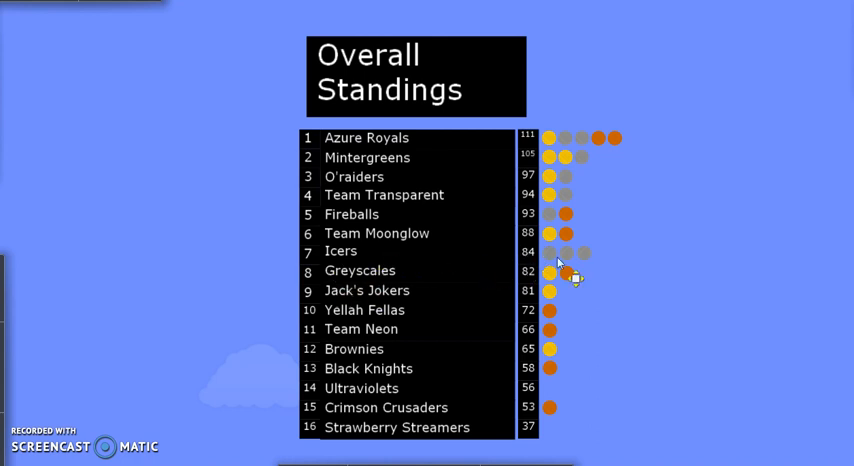
pyautogui.moveTo(509, 258)
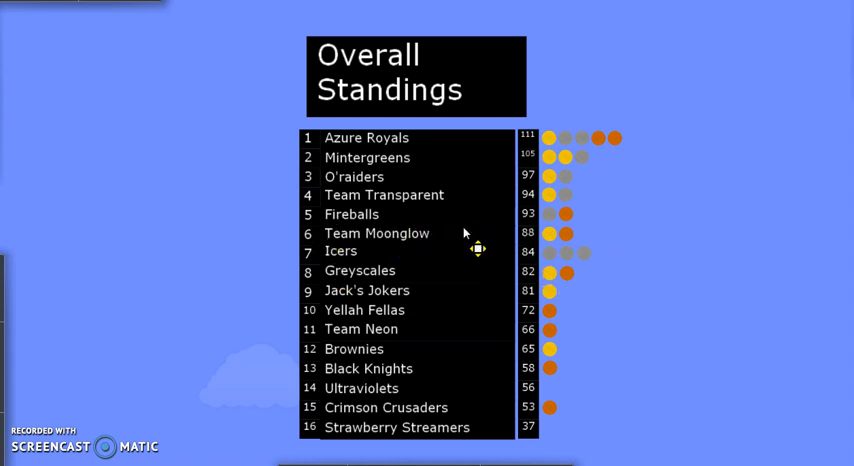
pyautogui.moveTo(503, 211)
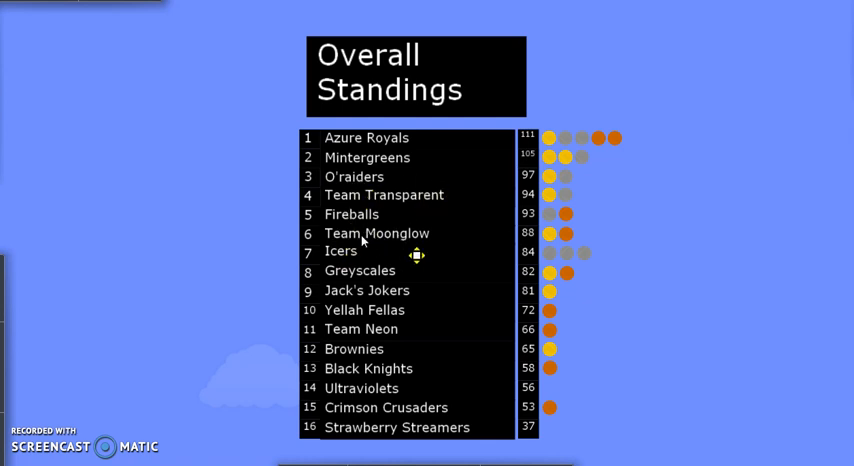
pyautogui.moveTo(180, 186)
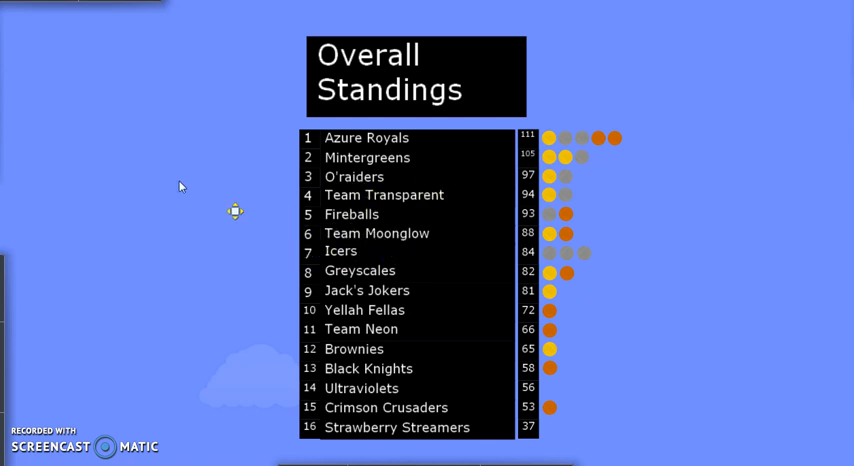
pyautogui.moveTo(168, 190)
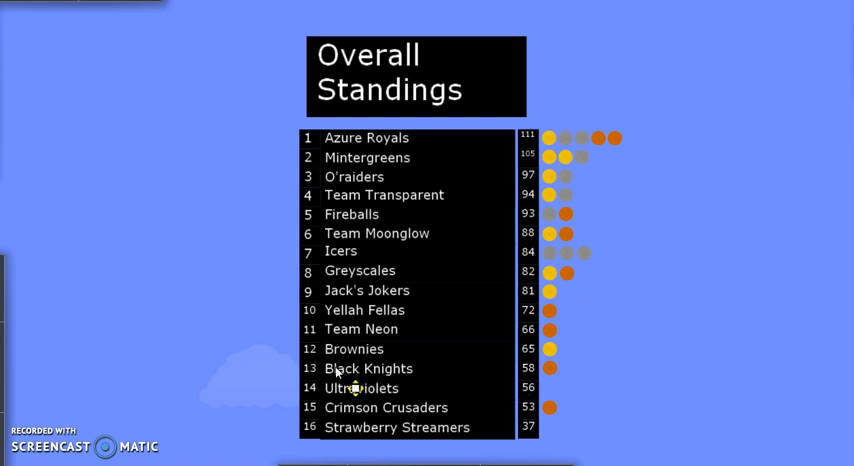
pyautogui.moveTo(344, 393)
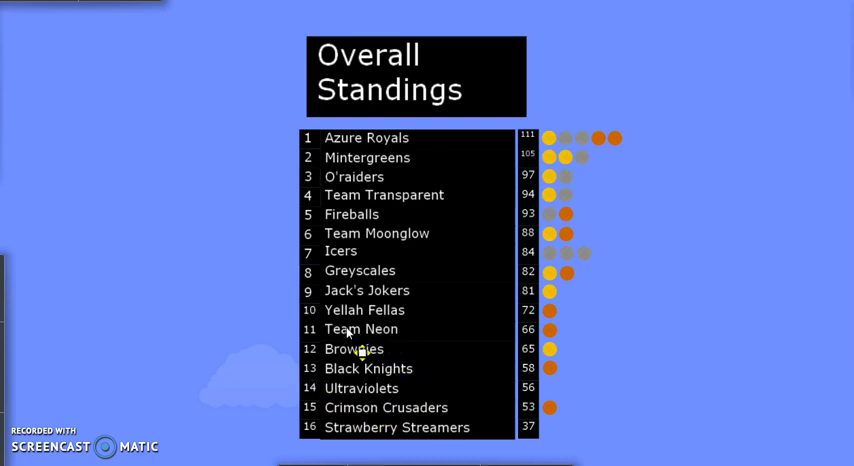
pyautogui.moveTo(408, 349)
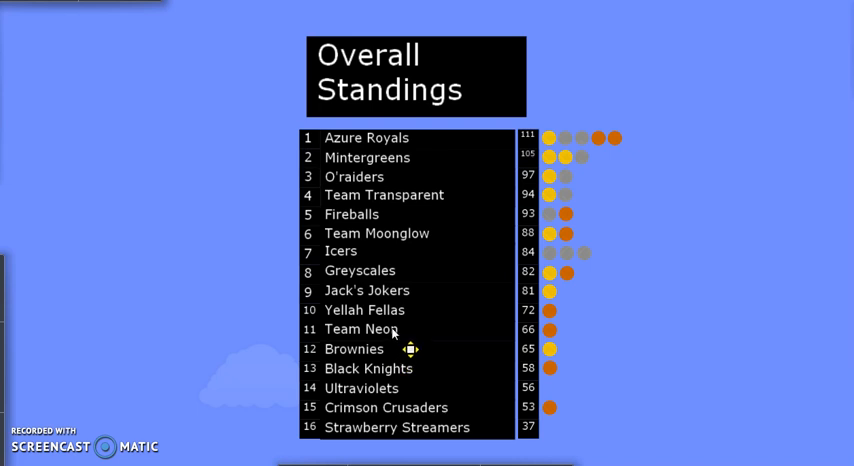
pyautogui.moveTo(532, 335)
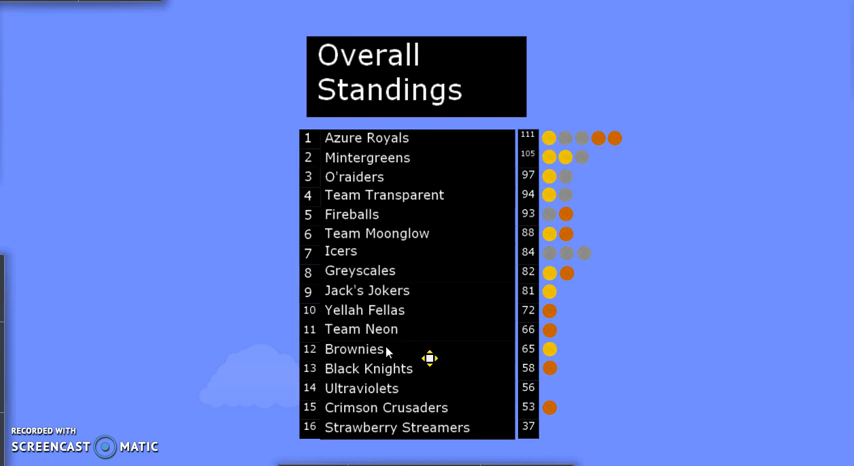
pyautogui.moveTo(443, 368)
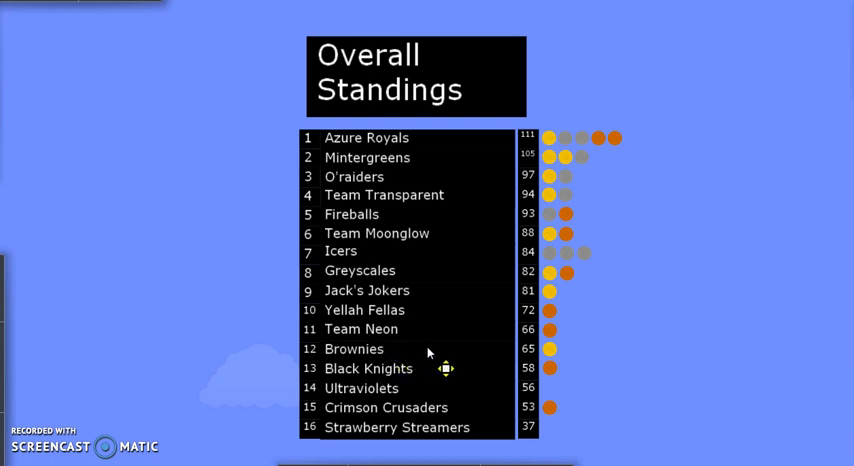
pyautogui.moveTo(426, 448)
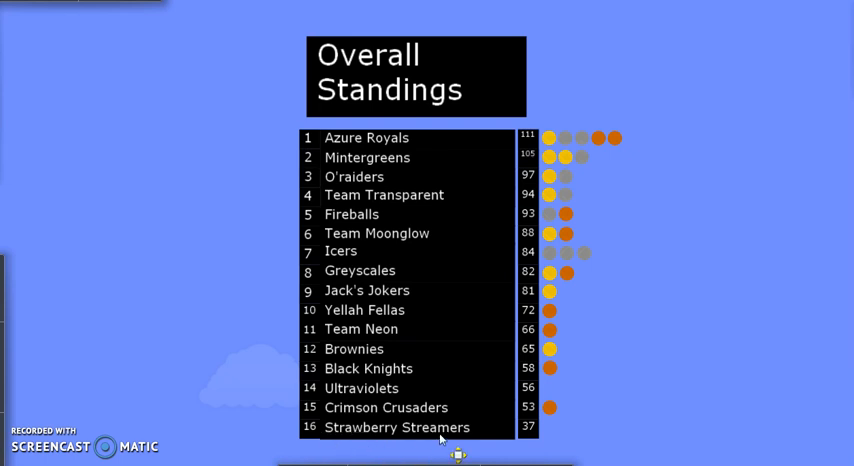
pyautogui.moveTo(658, 275)
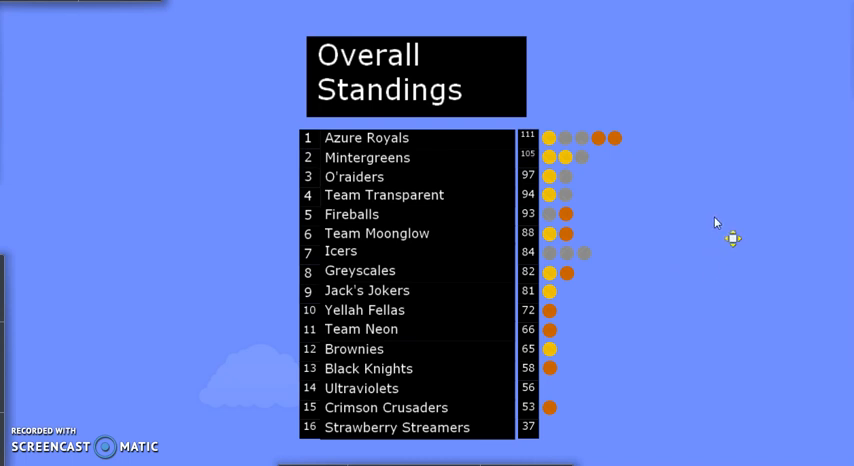
pyautogui.moveTo(718, 228)
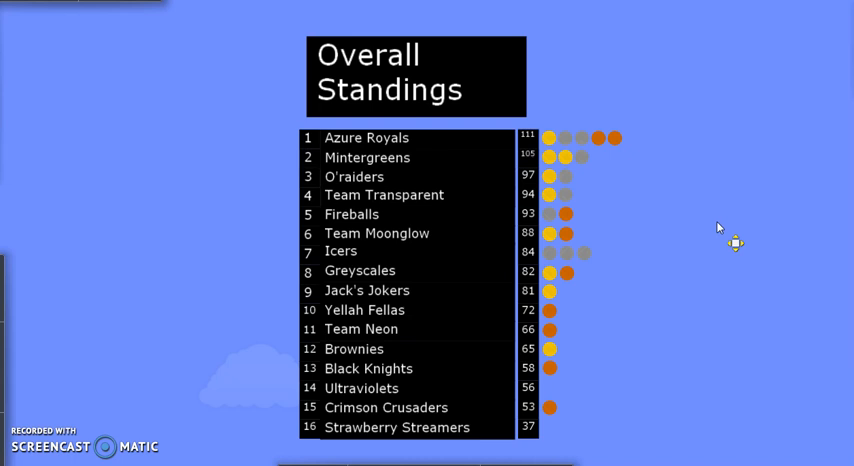
pyautogui.moveTo(697, 235)
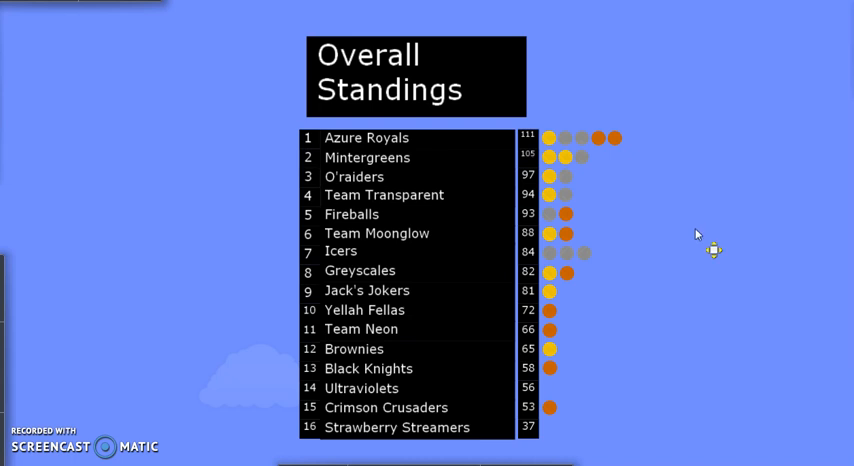
pyautogui.moveTo(500, 394)
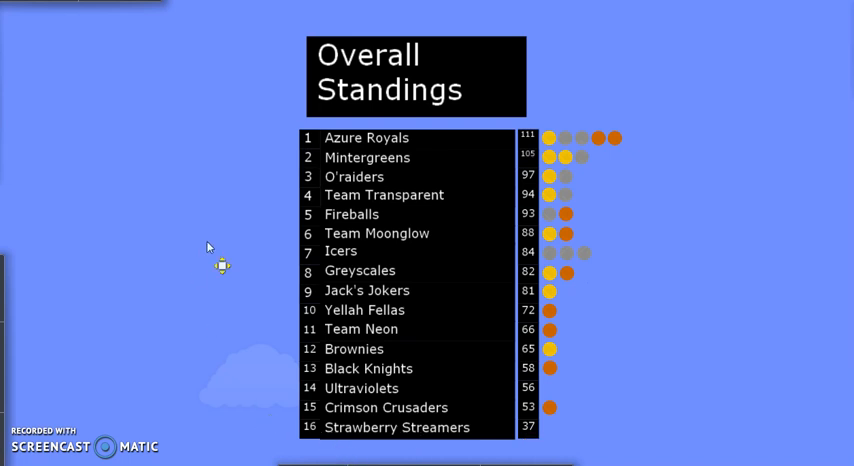
pyautogui.moveTo(687, 249)
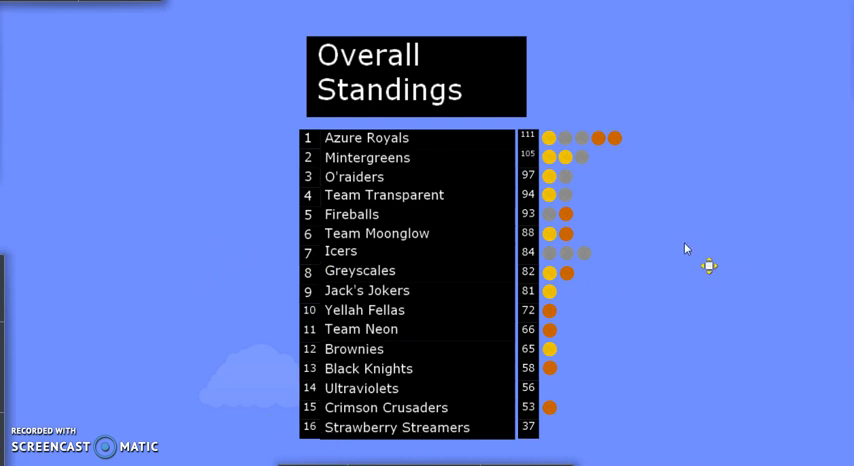
pyautogui.moveTo(675, 242)
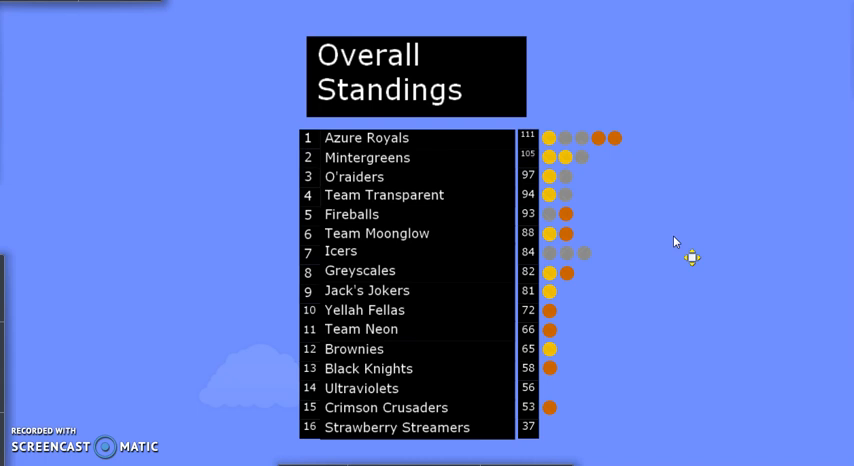
pyautogui.moveTo(681, 258)
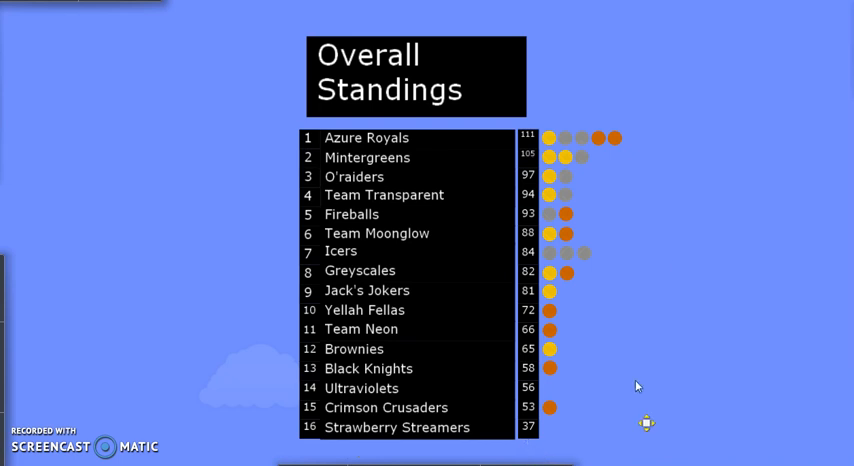
pyautogui.moveTo(403, 172)
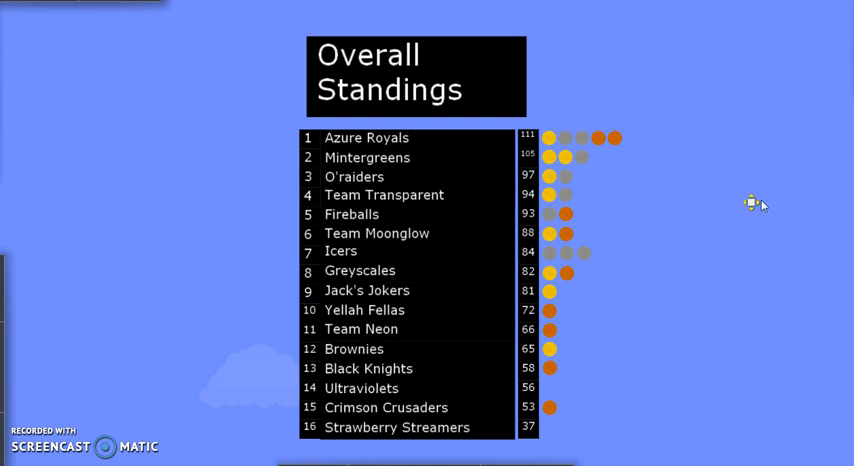
pyautogui.moveTo(715, 253)
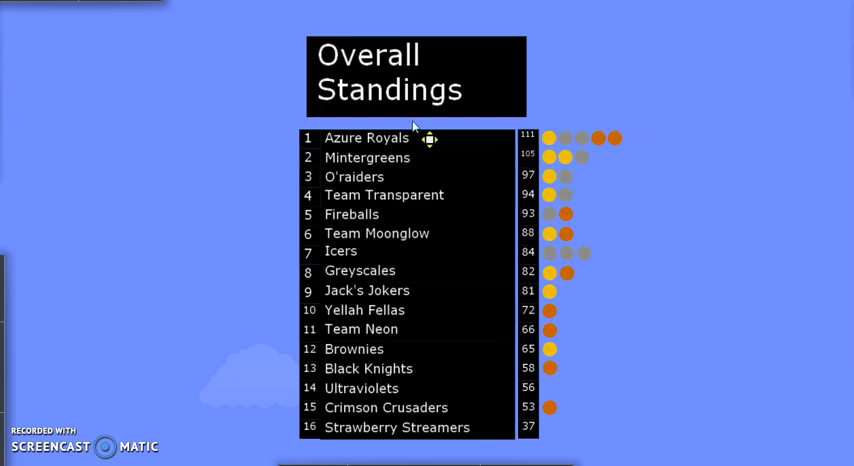
pyautogui.moveTo(345, 157)
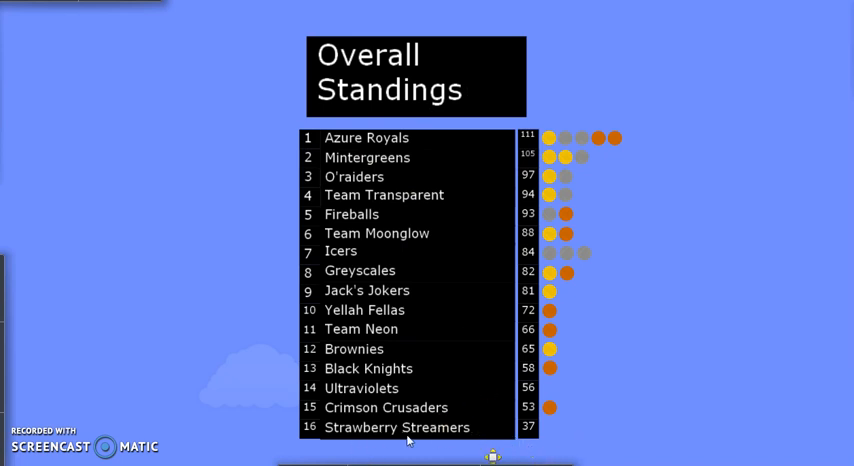
pyautogui.moveTo(502, 148)
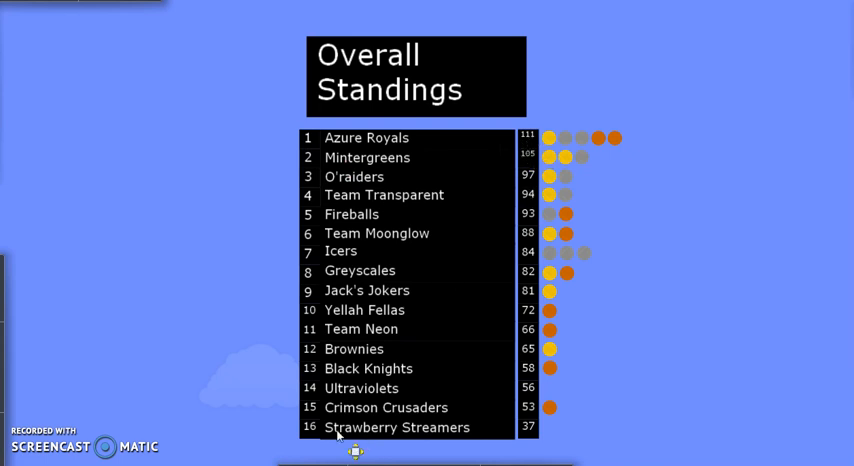
pyautogui.moveTo(504, 440)
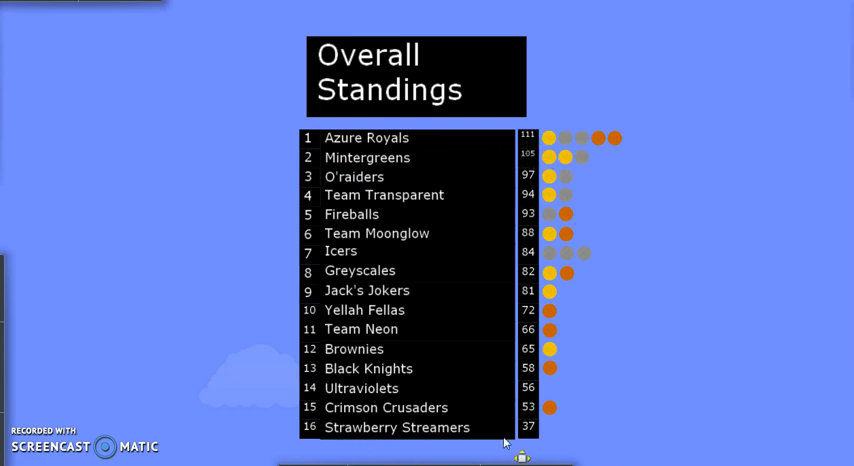
pyautogui.moveTo(533, 448)
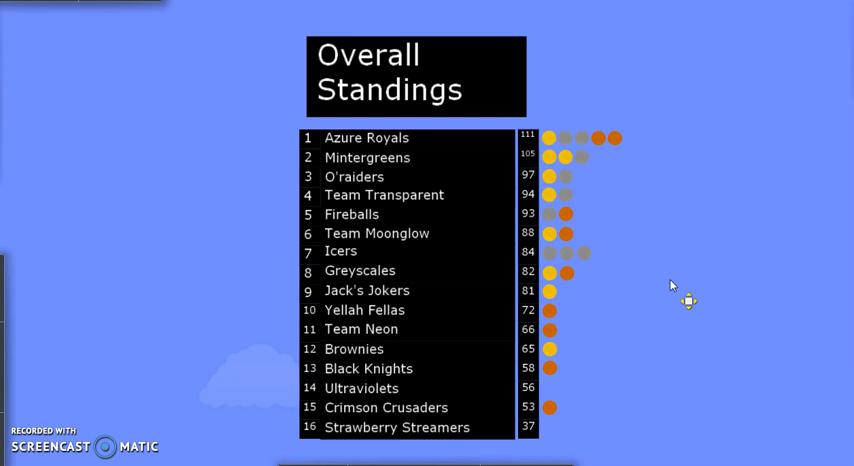
pyautogui.moveTo(297, 448)
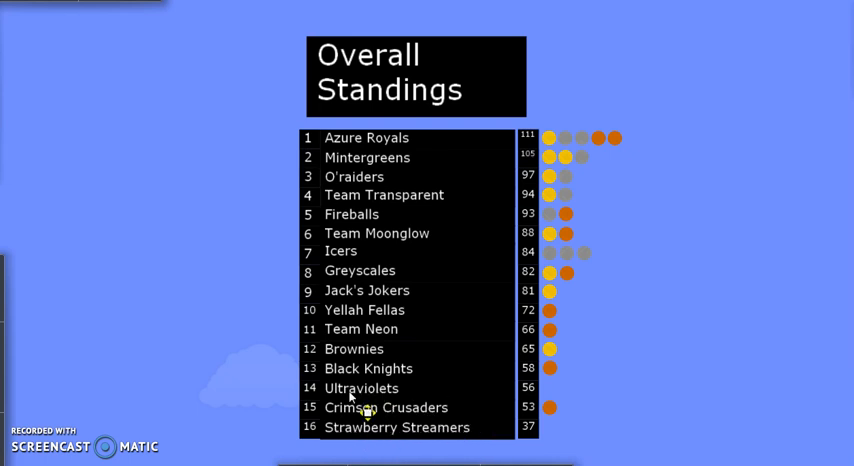
pyautogui.moveTo(375, 135)
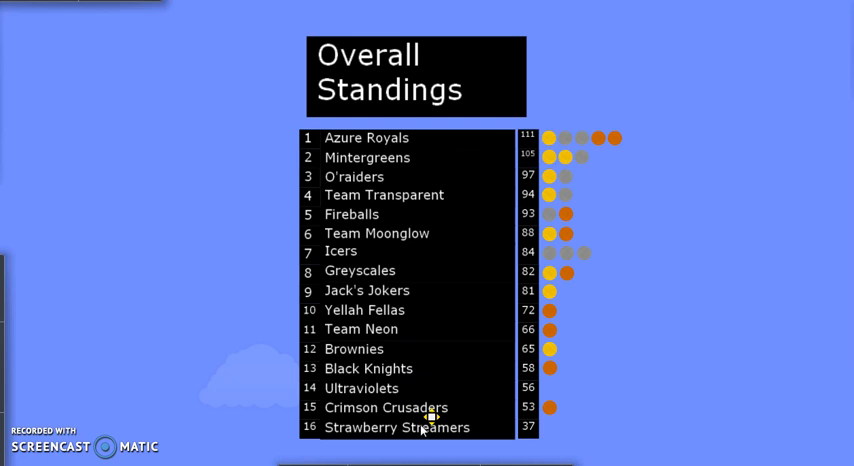
pyautogui.moveTo(428, 385)
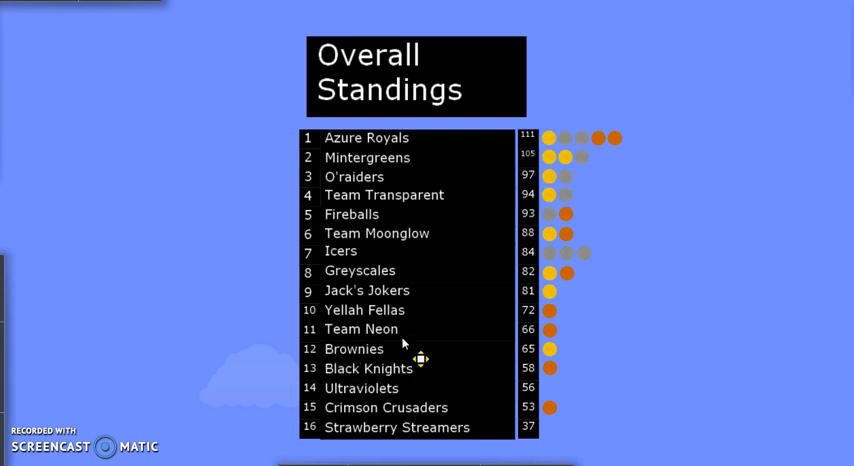
pyautogui.moveTo(362, 357)
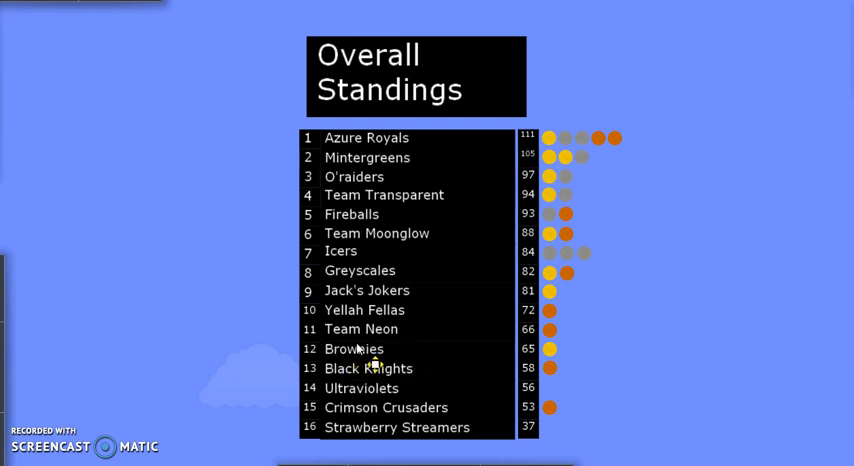
pyautogui.moveTo(389, 160)
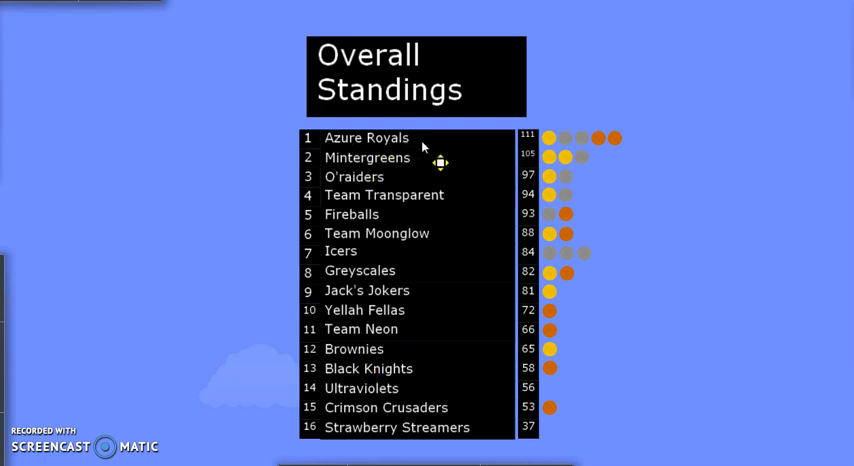
pyautogui.moveTo(247, 168)
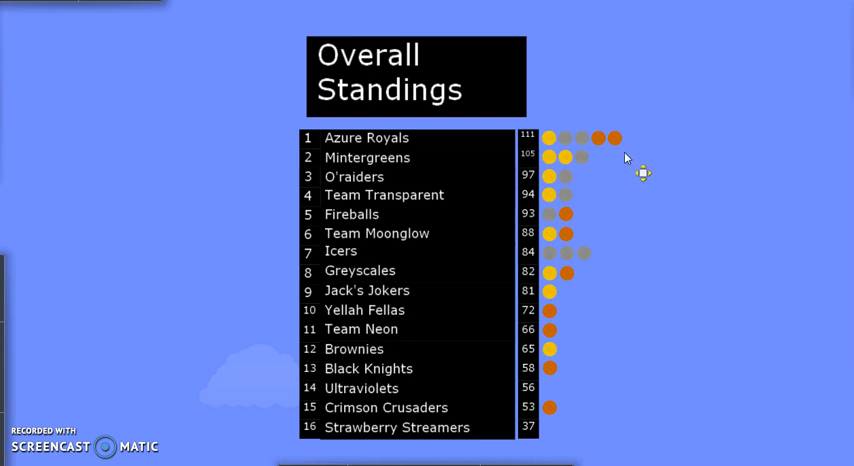
pyautogui.moveTo(228, 217)
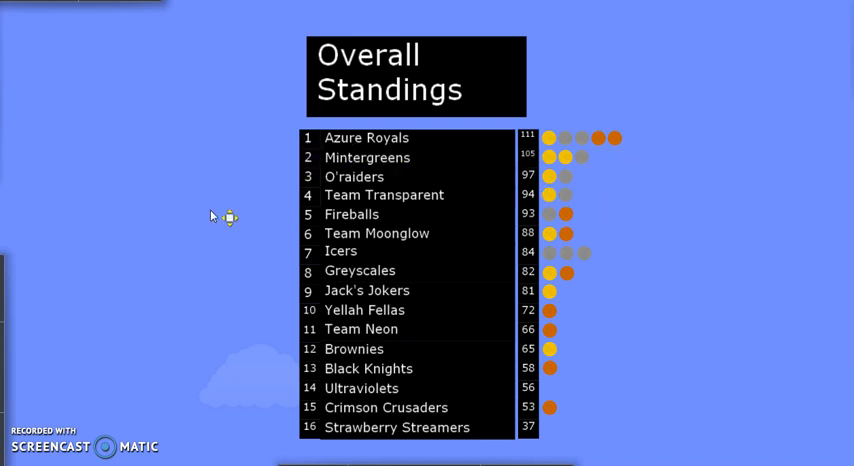
pyautogui.moveTo(388, 175)
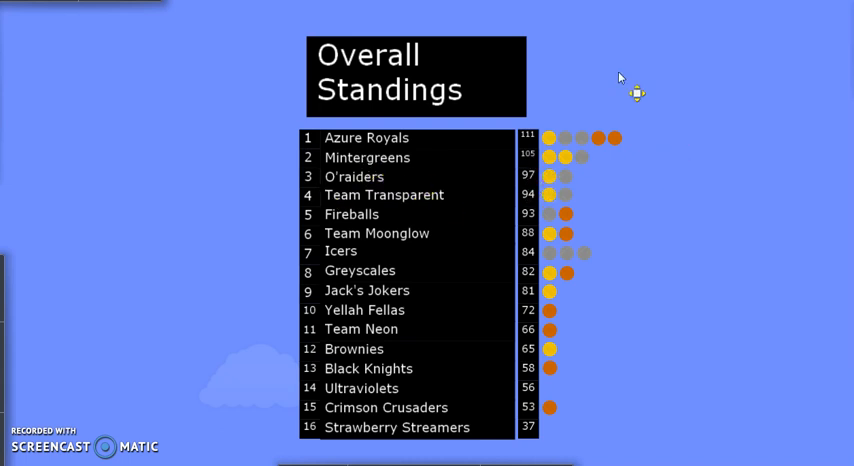
pyautogui.moveTo(568, 58)
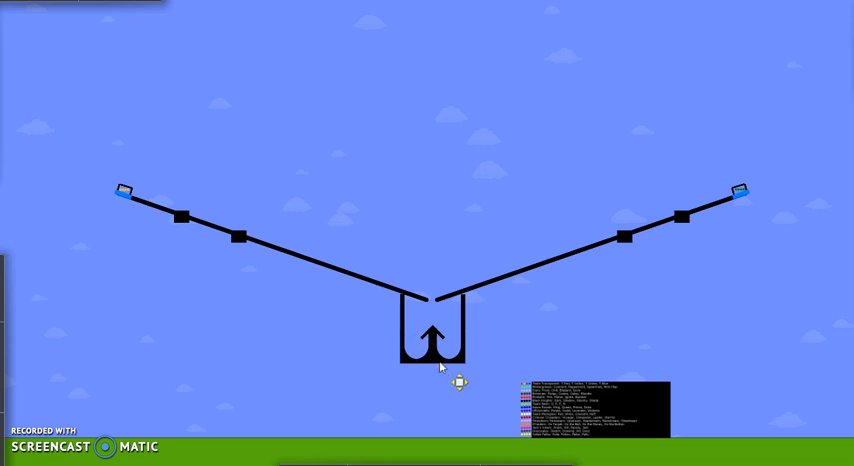
pyautogui.moveTo(780, 218)
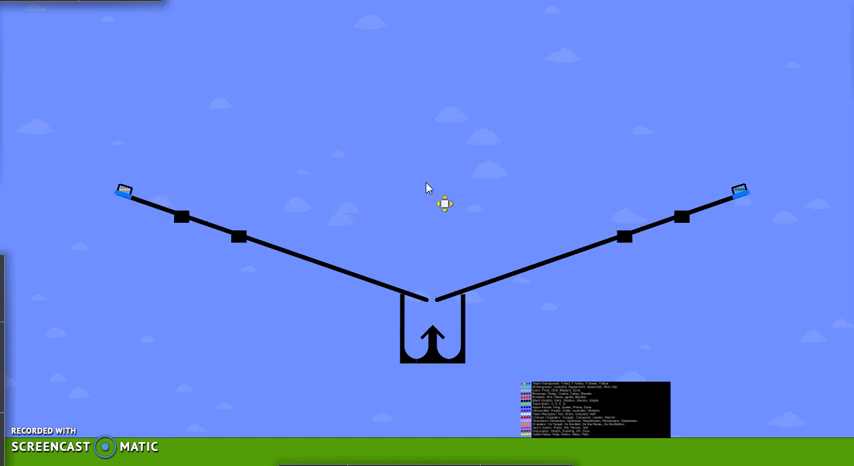
pyautogui.moveTo(755, 185)
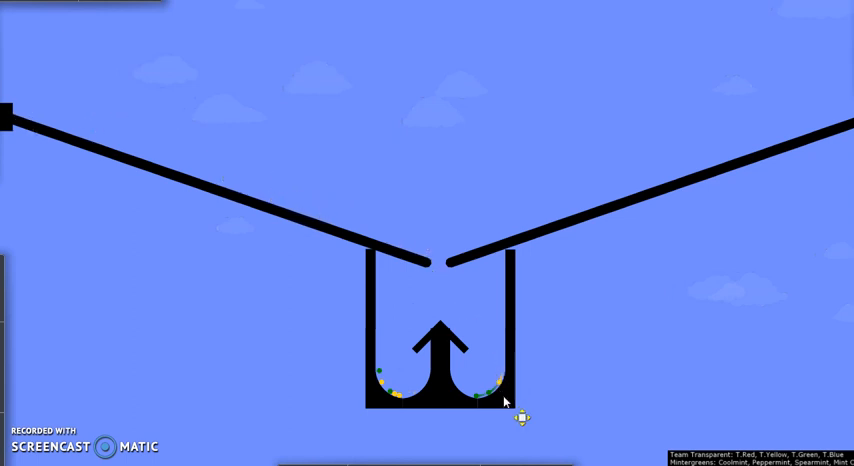
pyautogui.moveTo(71, 63)
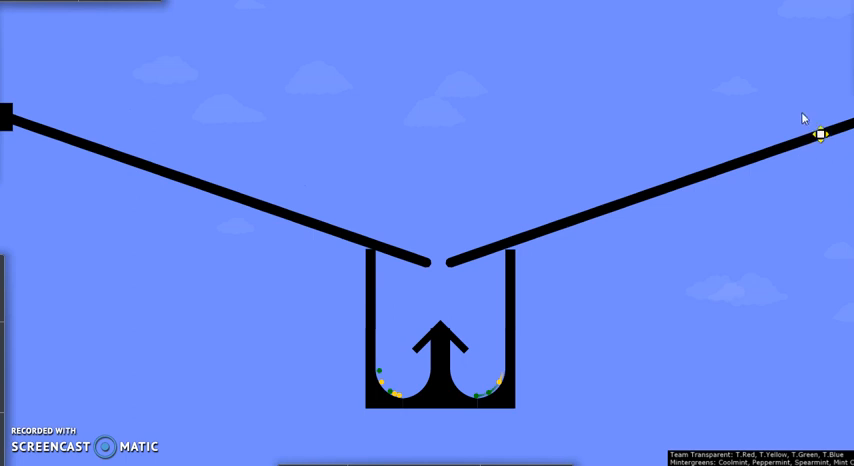
pyautogui.moveTo(438, 413)
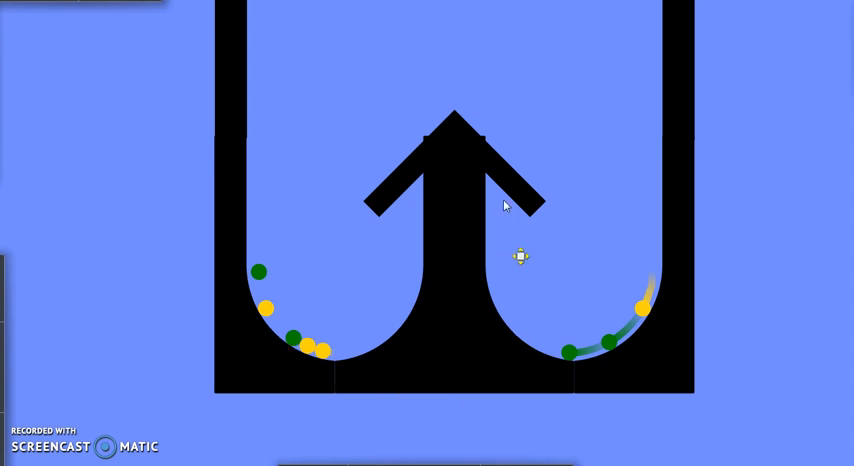
pyautogui.moveTo(313, 246)
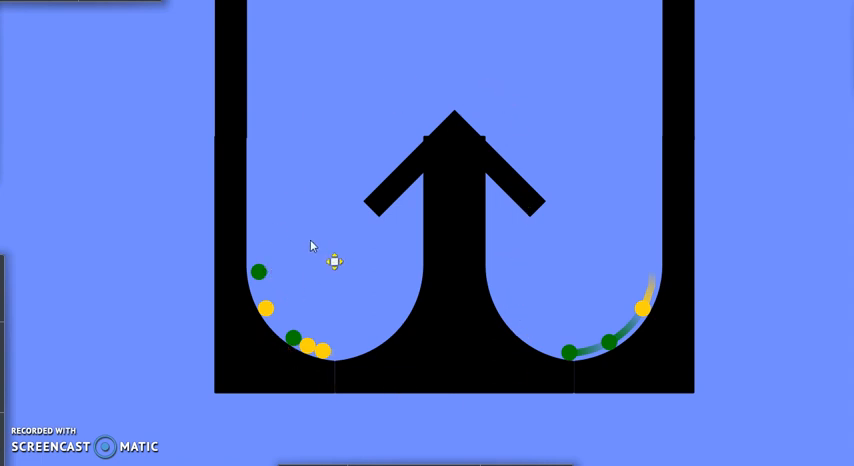
pyautogui.moveTo(277, 349)
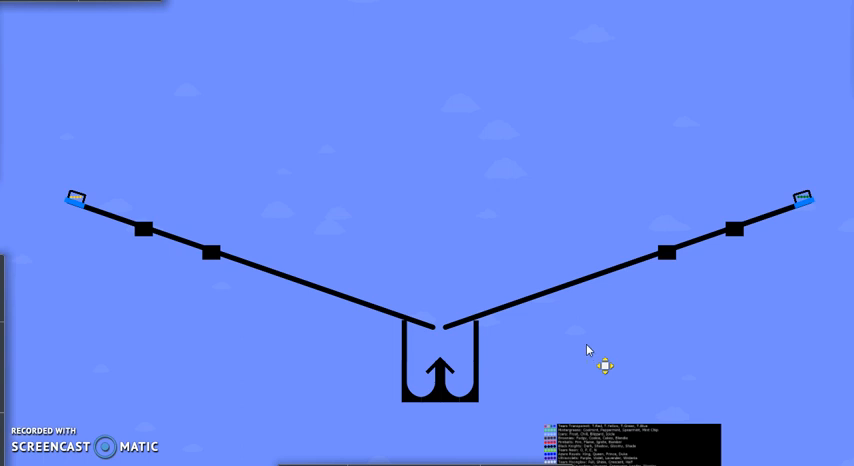
pyautogui.moveTo(708, 369)
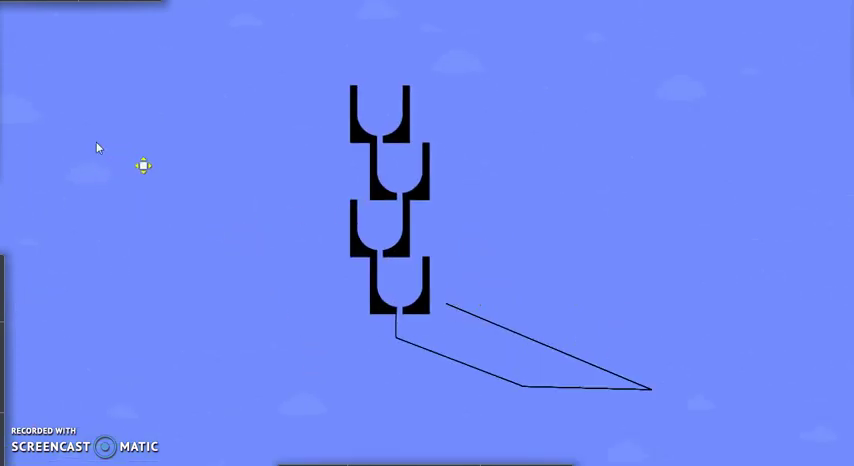
pyautogui.moveTo(541, 214)
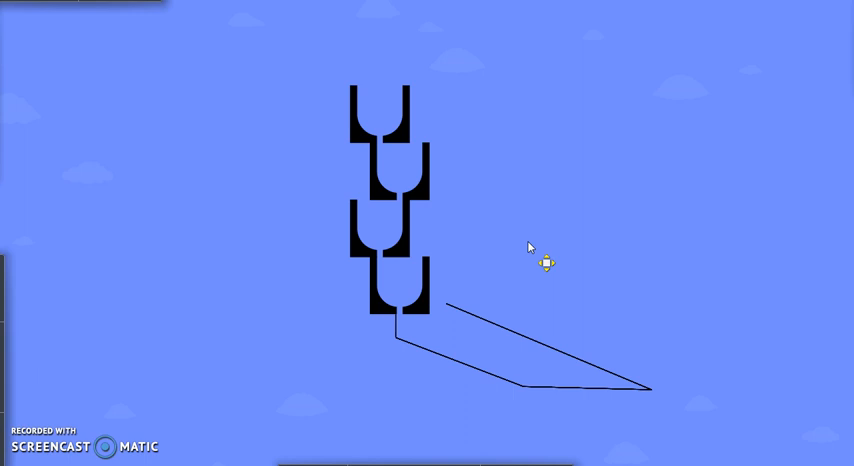
pyautogui.moveTo(444, 333)
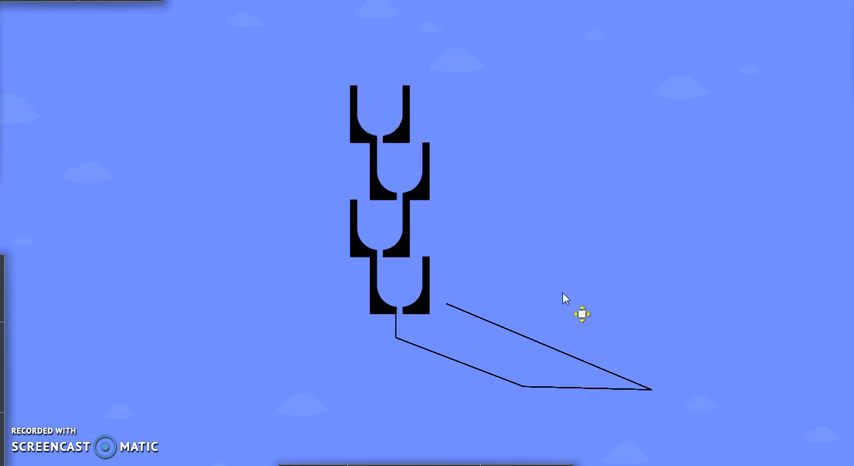
pyautogui.moveTo(311, 255)
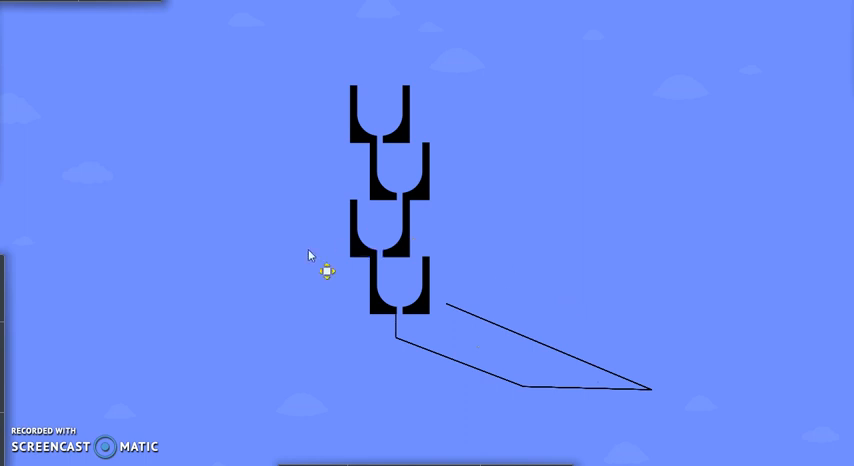
pyautogui.moveTo(365, 284)
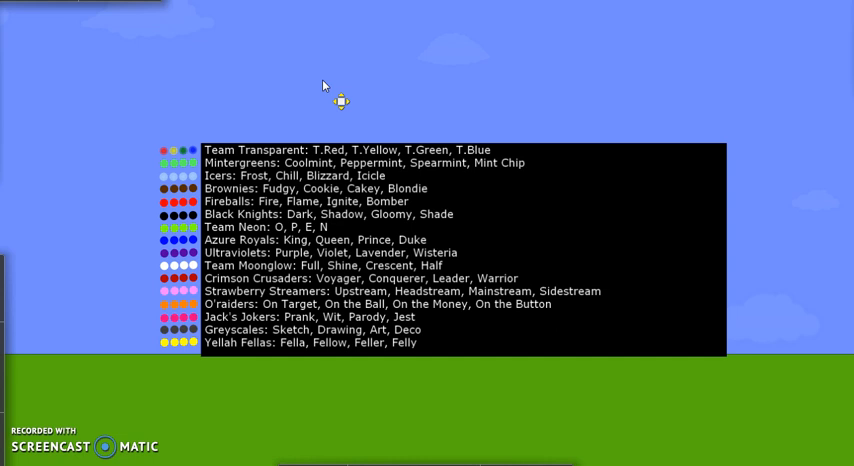
pyautogui.moveTo(296, 95)
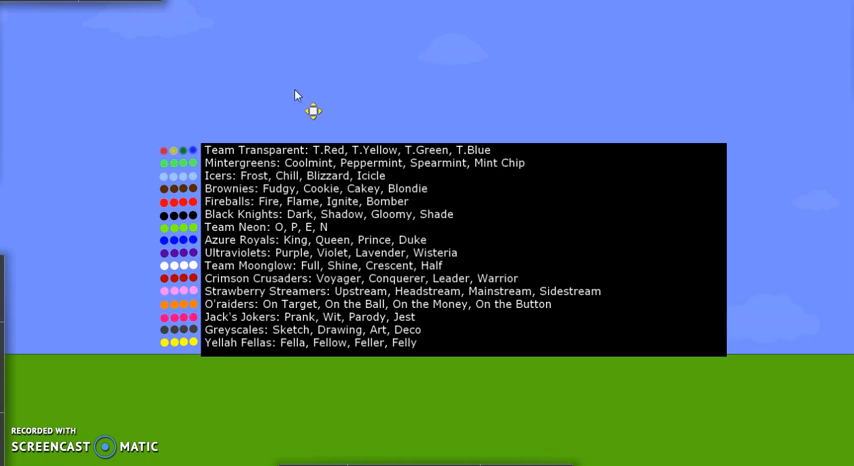